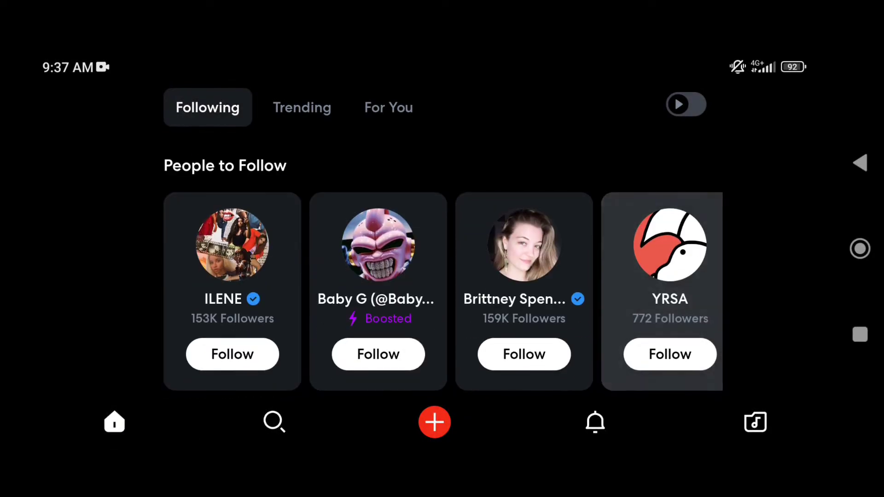
Open the Create page and browse its tools such as AudioStretch, Splitter and Mastering.
{"action": "left_click", "coordinate": [434, 422]}
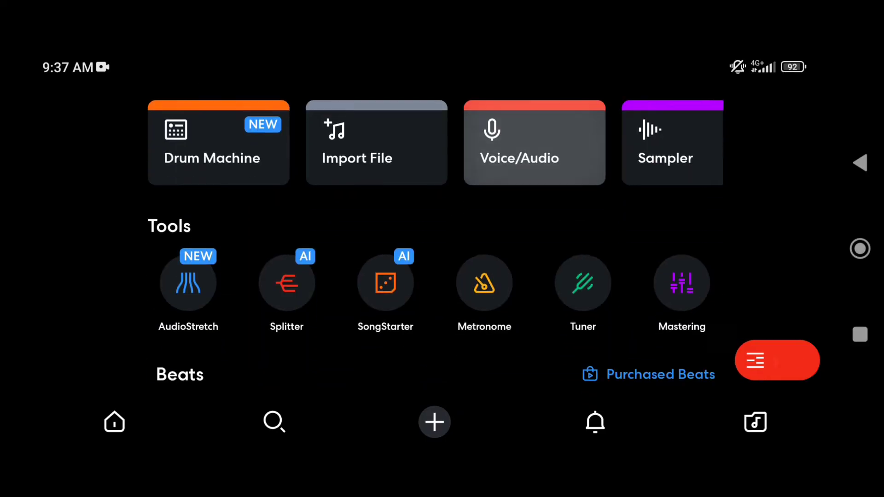
{"action": "scroll", "scroll_direction": "down", "scroll_amount": 3}
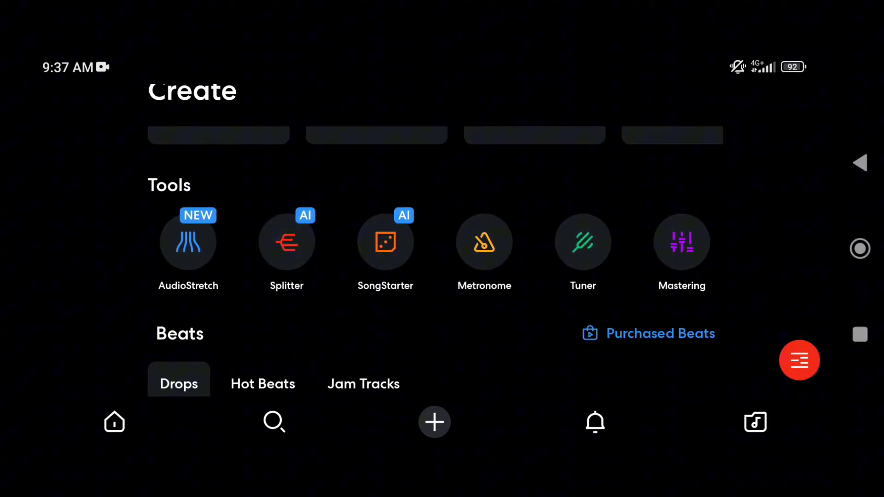
{"action": "scroll", "scroll_direction": "up", "scroll_amount": 3}
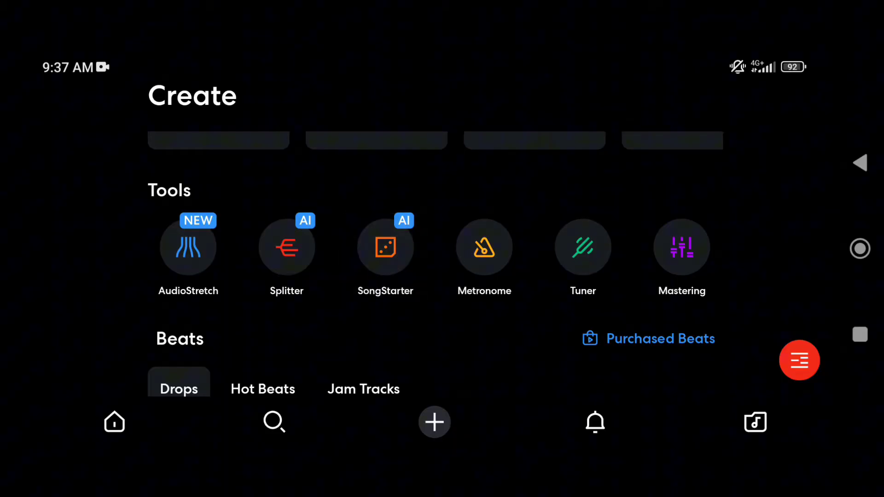
Start SongStarter, try Retrowave and a lyric prompt, then return to the genre picker.
{"action": "left_click", "coordinate": [385, 246]}
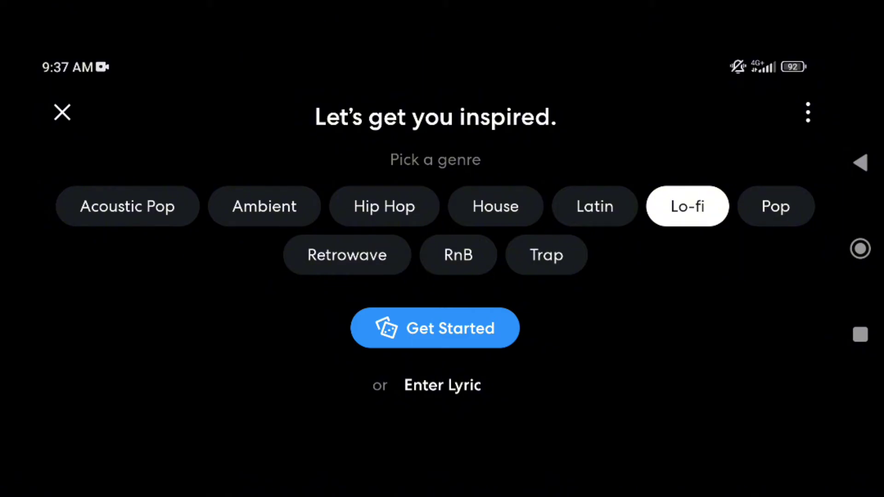
{"action": "left_click", "coordinate": [347, 254]}
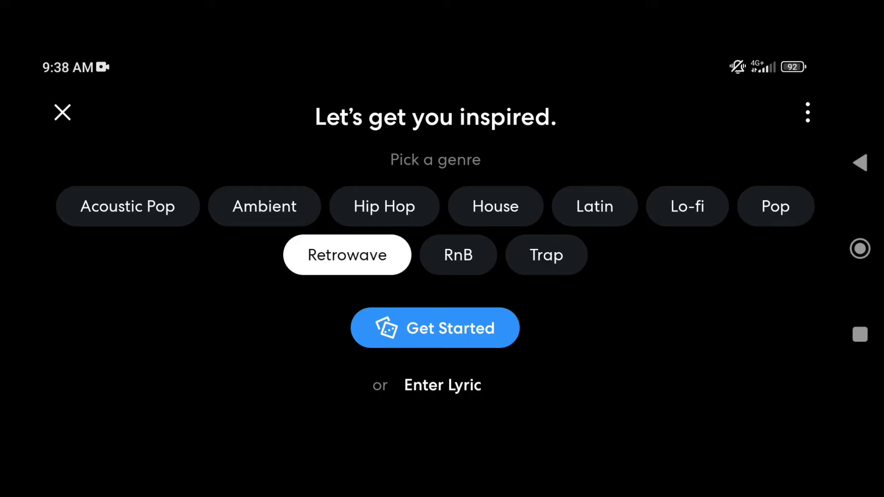
{"action": "left_click", "coordinate": [442, 385]}
{"action": "type", "text": "love"}
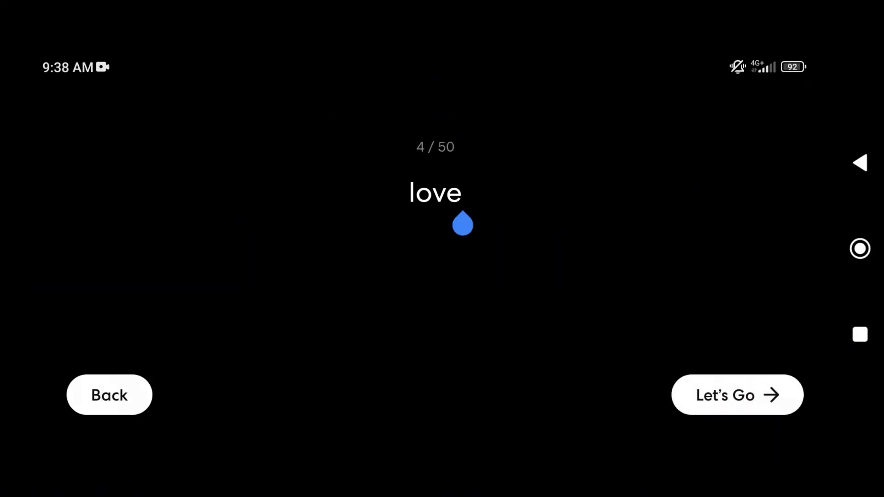
{"action": "left_click", "coordinate": [737, 394]}
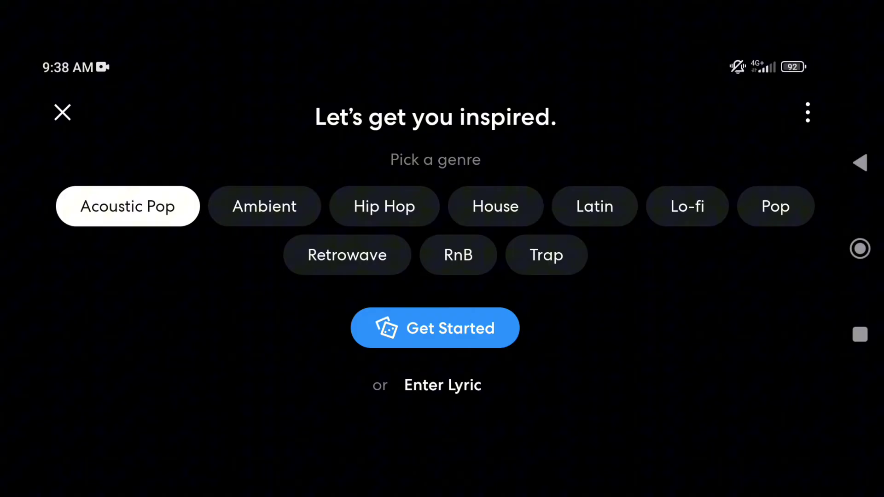
Generate Acoustic Pop ideas, audition ideas 2 and 3, and change idea 3's mood.
{"action": "left_click", "coordinate": [434, 329]}
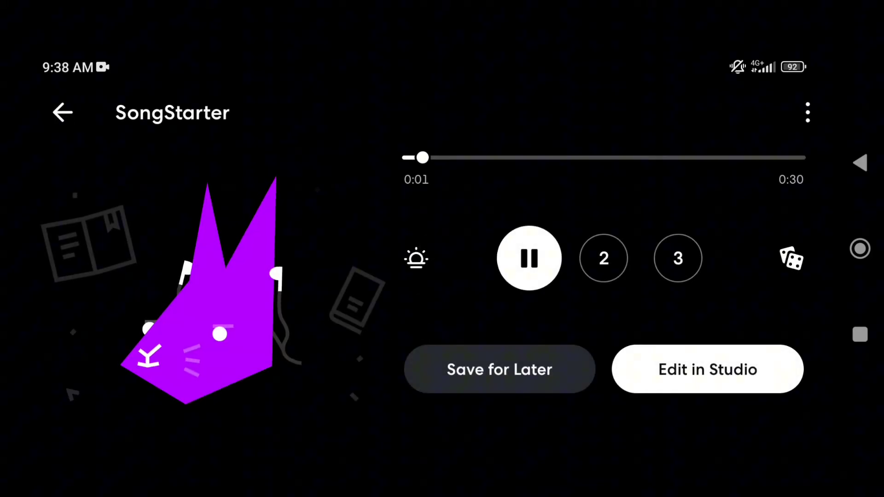
{"action": "left_click", "coordinate": [808, 112]}
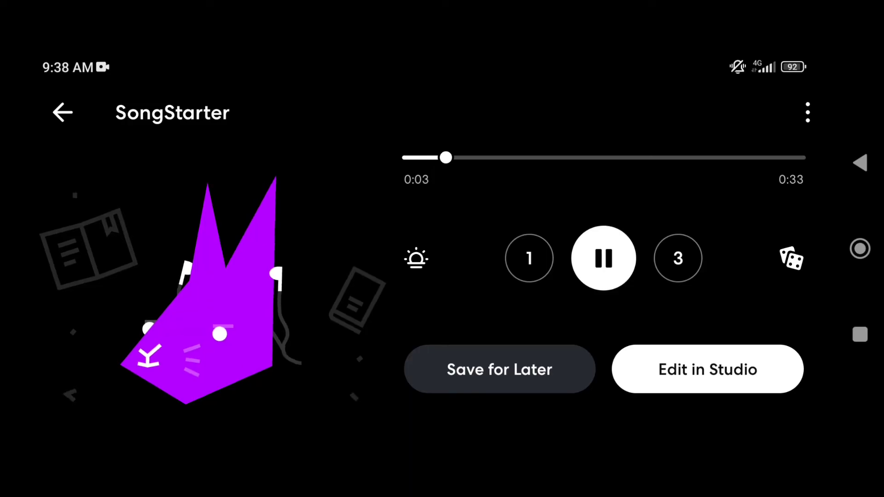
{"action": "left_click", "coordinate": [603, 259]}
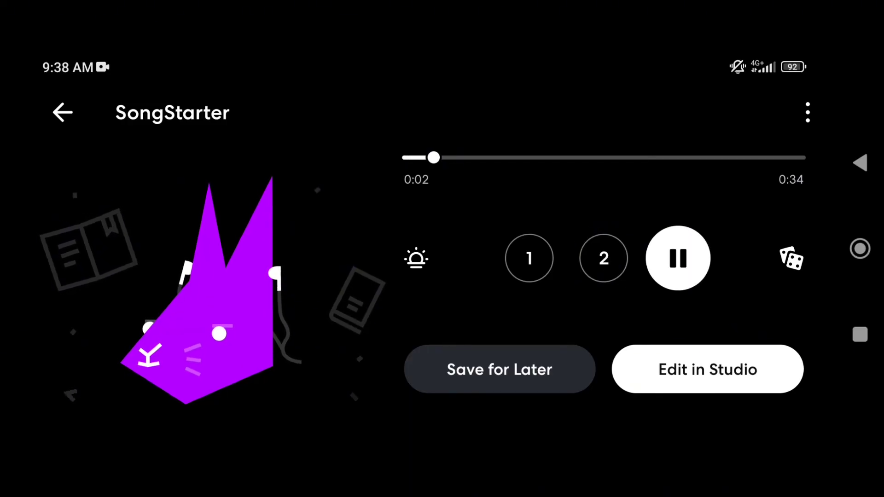
{"action": "left_click", "coordinate": [416, 258]}
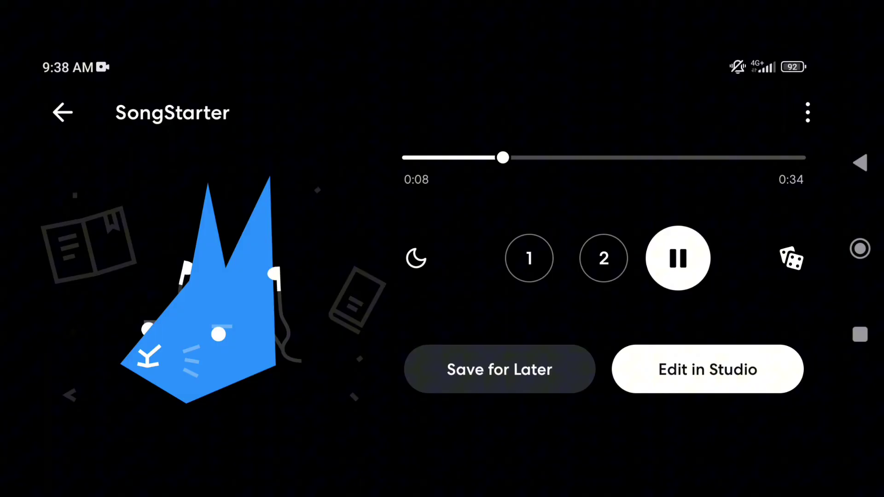
Replace the ideas with a fresh set and change the first new idea's mood.
{"action": "left_click", "coordinate": [791, 258]}
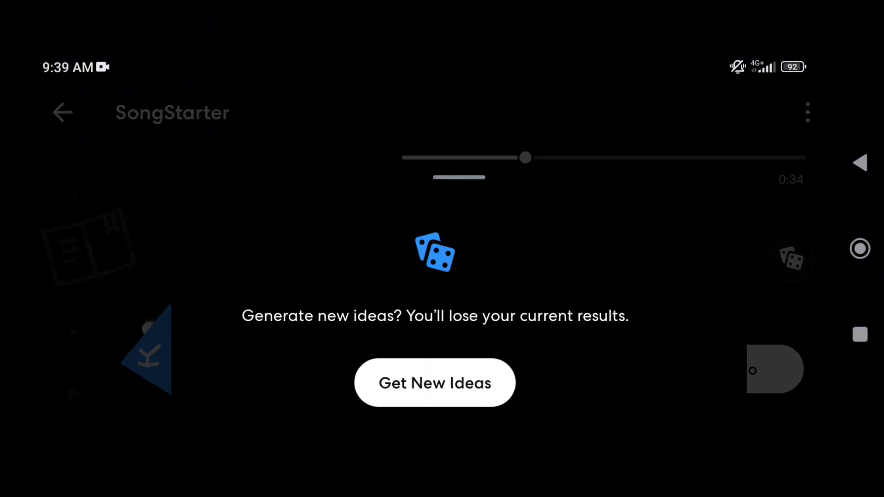
{"action": "left_click", "coordinate": [434, 383]}
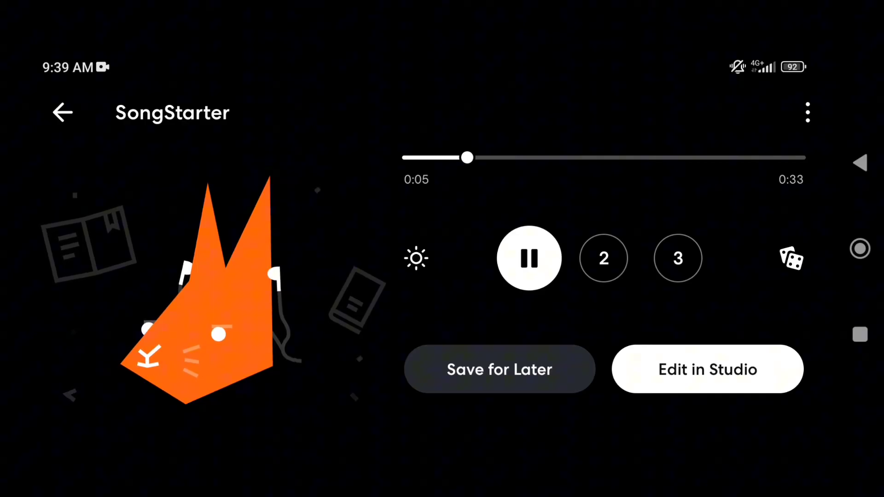
{"action": "left_click", "coordinate": [603, 258]}
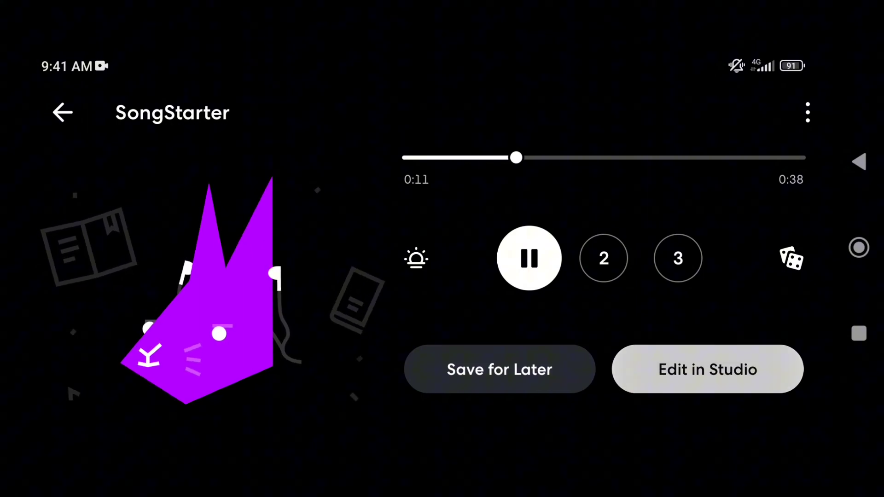
Open the idea in Studio and play its Melody, Chords, Bass and Drums tracks.
{"action": "left_click", "coordinate": [707, 369]}
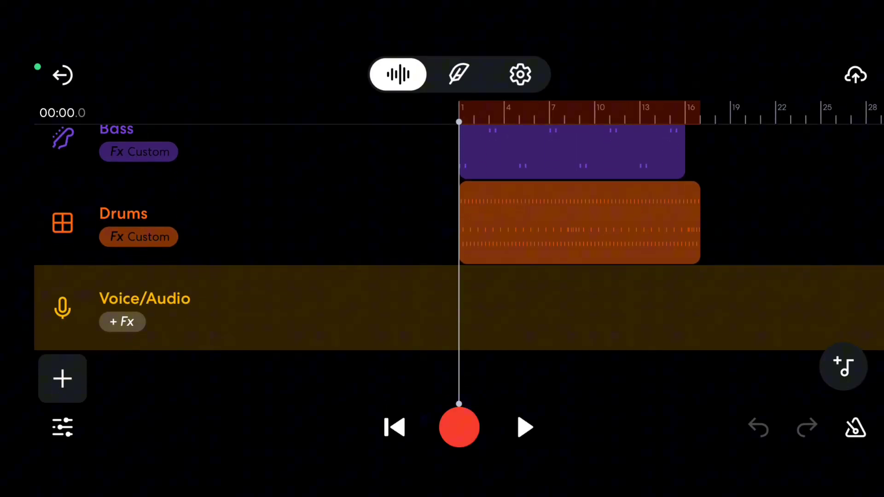
{"action": "scroll", "scroll_direction": "up", "scroll_amount": 3}
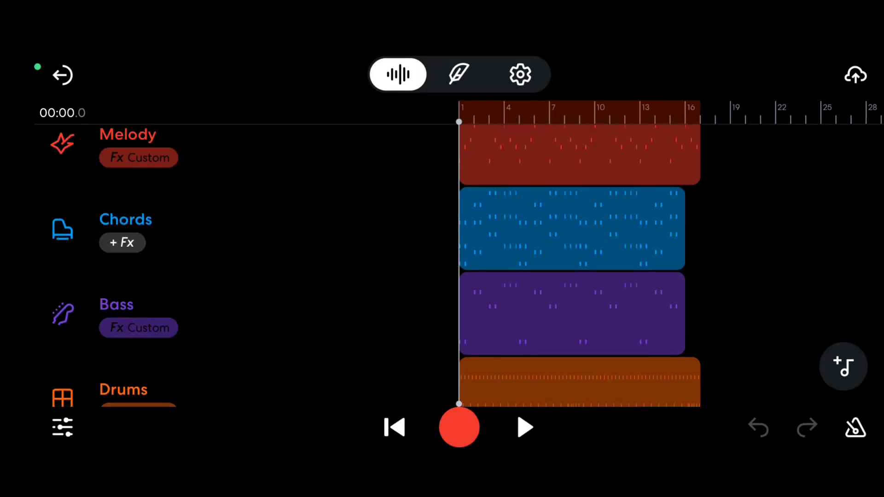
{"action": "left_click", "coordinate": [523, 427]}
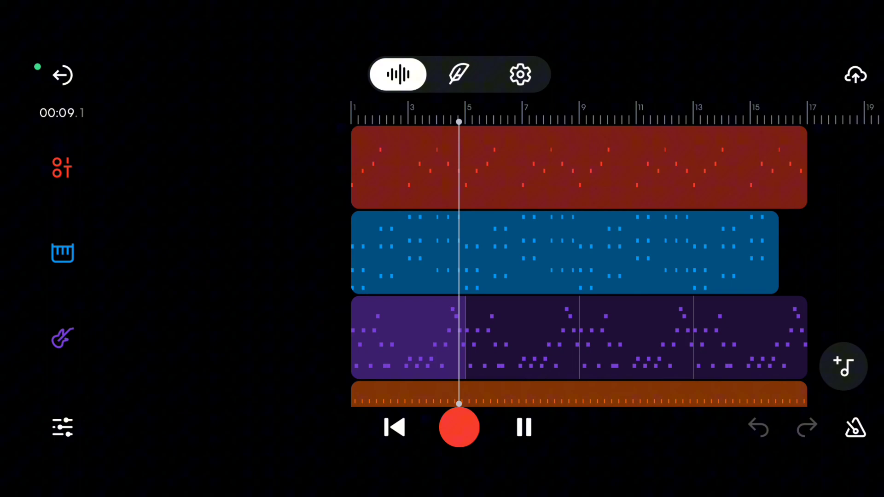
Show the song's verse and chorus lyrics, briefly switching back to the tracks view.
{"action": "left_click", "coordinate": [459, 73]}
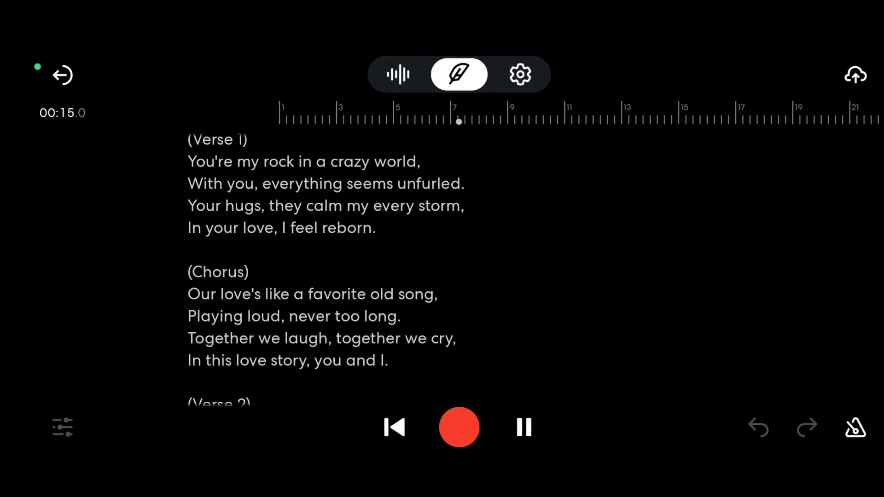
{"action": "left_click", "coordinate": [397, 74]}
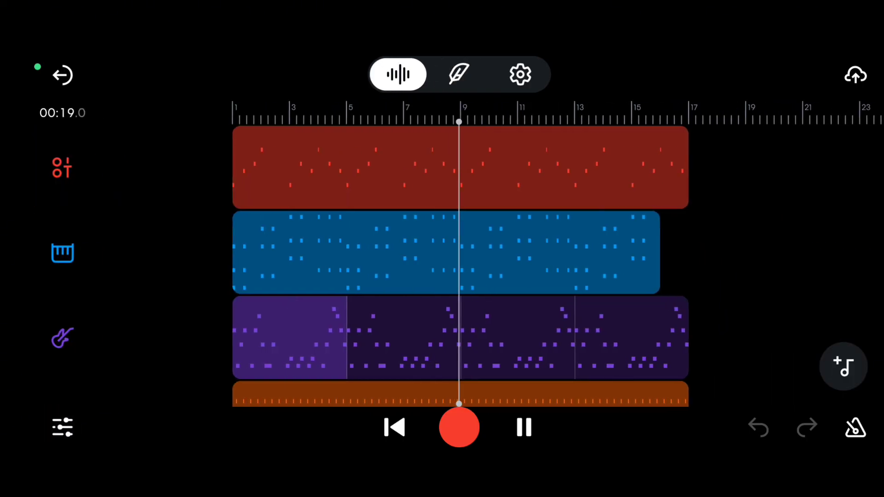
{"action": "left_click", "coordinate": [458, 74]}
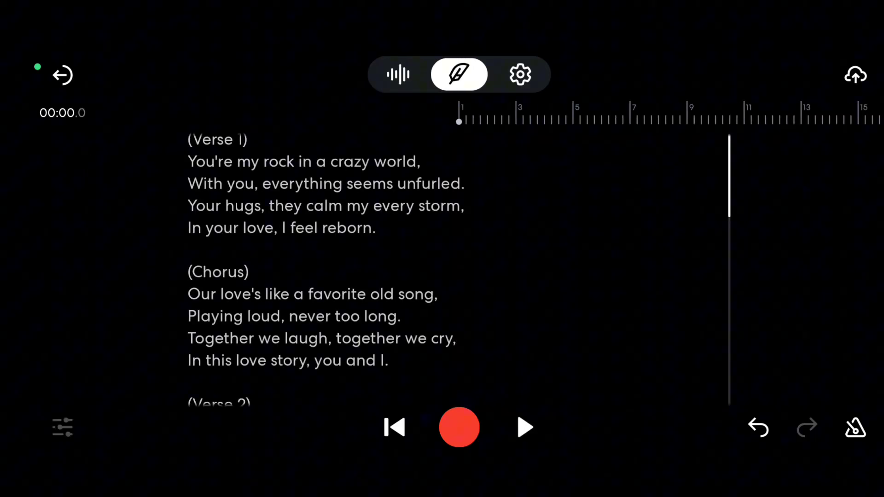